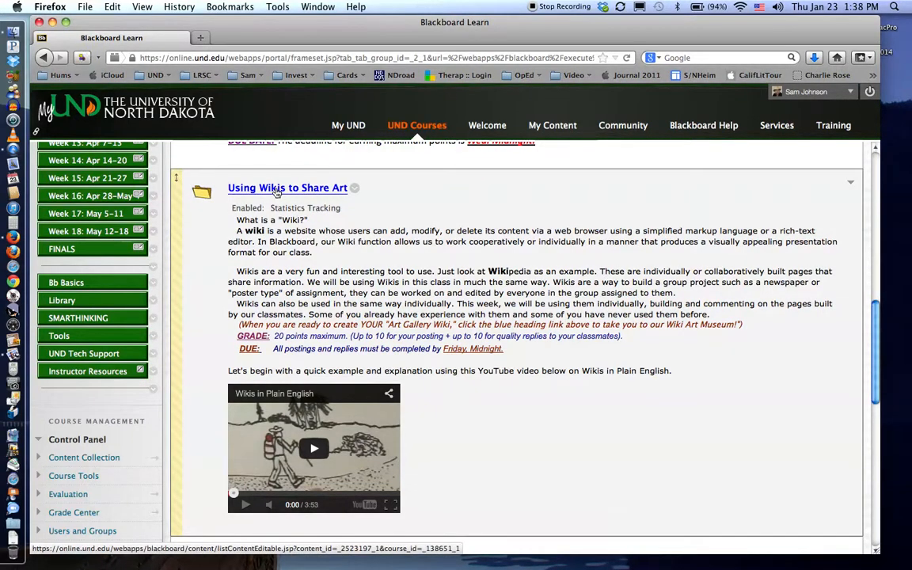
- Open the 'Using Wikis to Share Art' folder from the course week area
{"action": "left_click", "coordinate": [288, 186]}
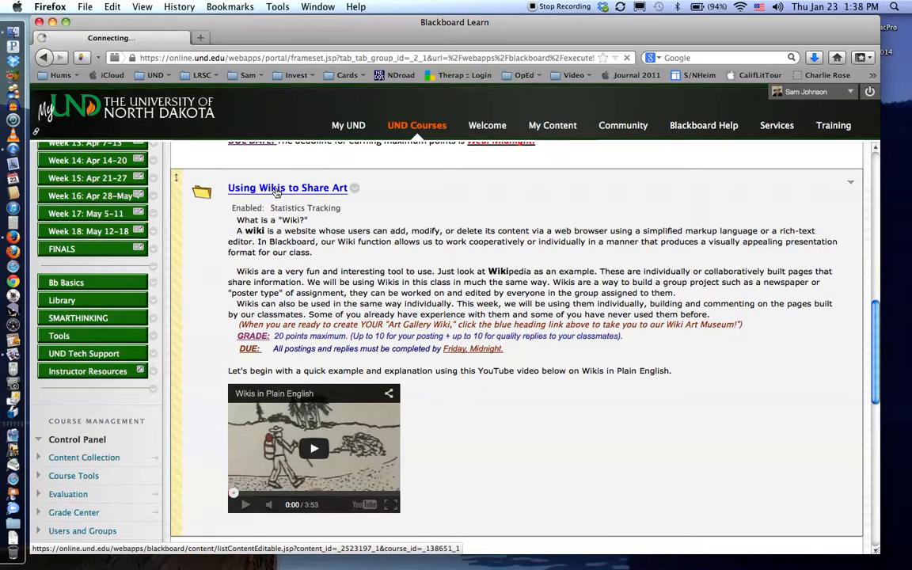
{"action": "left_click", "coordinate": [288, 187]}
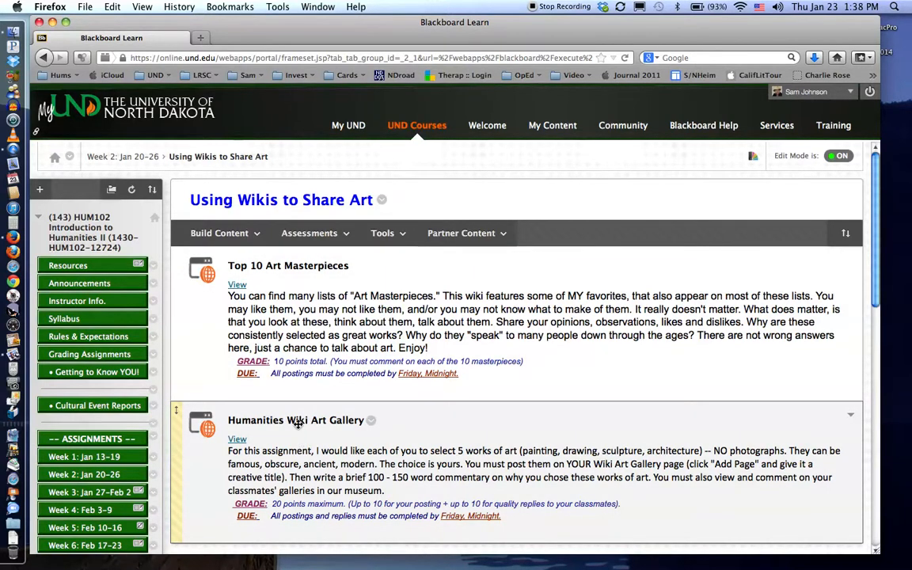
{"action": "mouse_move", "coordinate": [301, 442]}
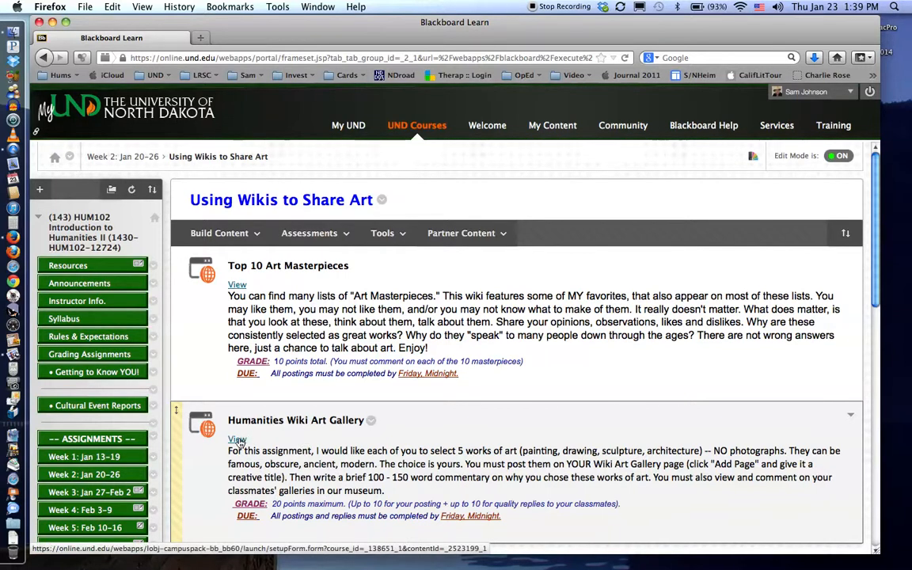
- View the Humanities Wiki Art Gallery wiki with its Biology in Art page
{"action": "left_click", "coordinate": [238, 440]}
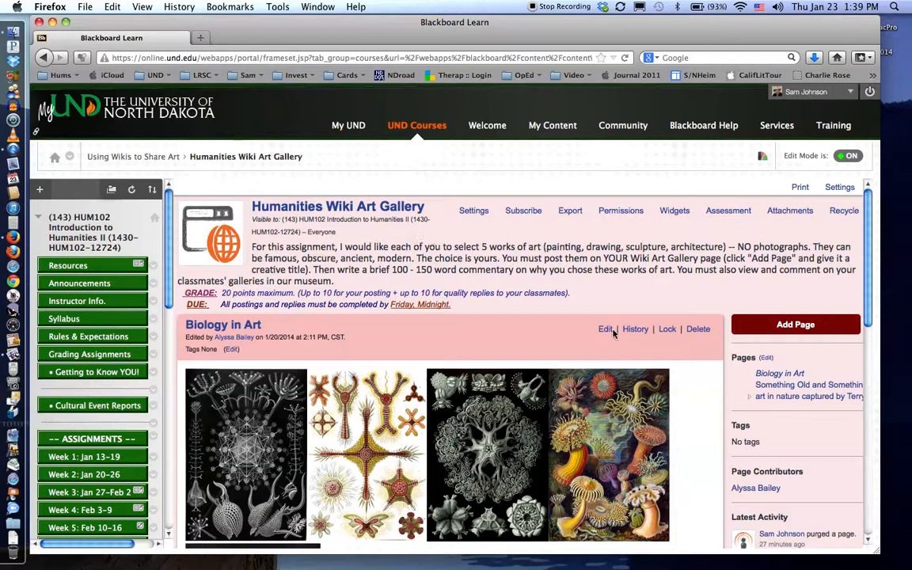
{"action": "mouse_move", "coordinate": [868, 291]}
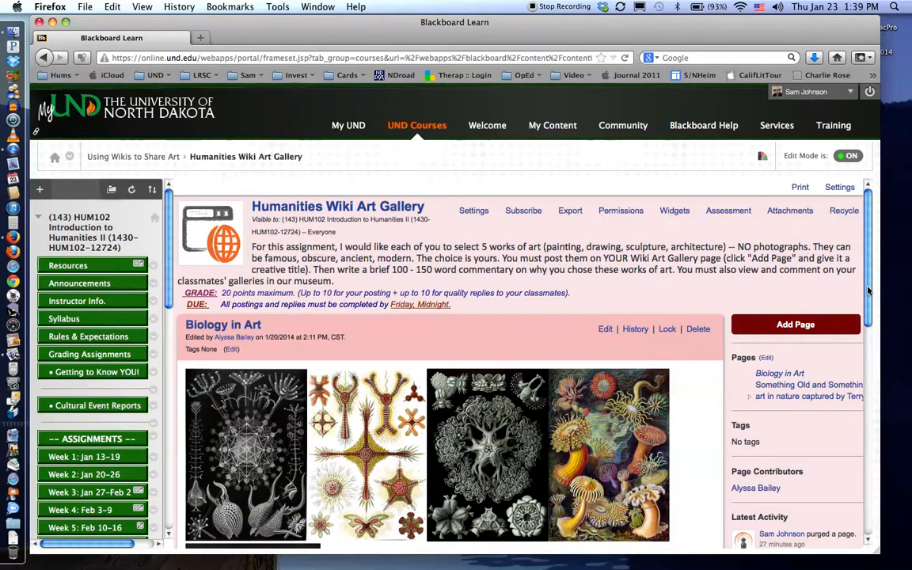
{"action": "scroll", "scroll_direction": "down", "scroll_amount": 3}
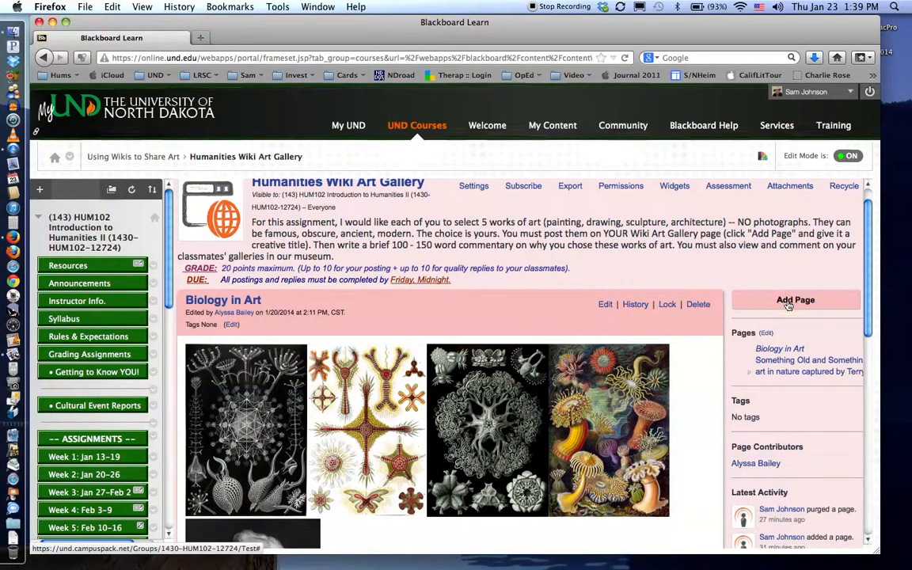
- Add a new wiki page titled 'Top Classic Masterpieces' under the Wiki parent
{"action": "left_click", "coordinate": [795, 299]}
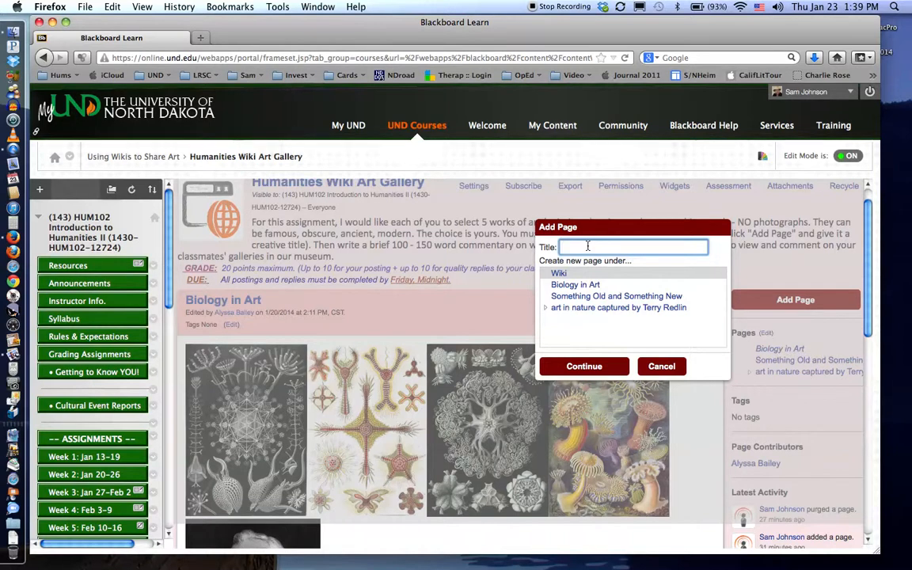
{"action": "type", "text": "Top Classic Masterpieces"}
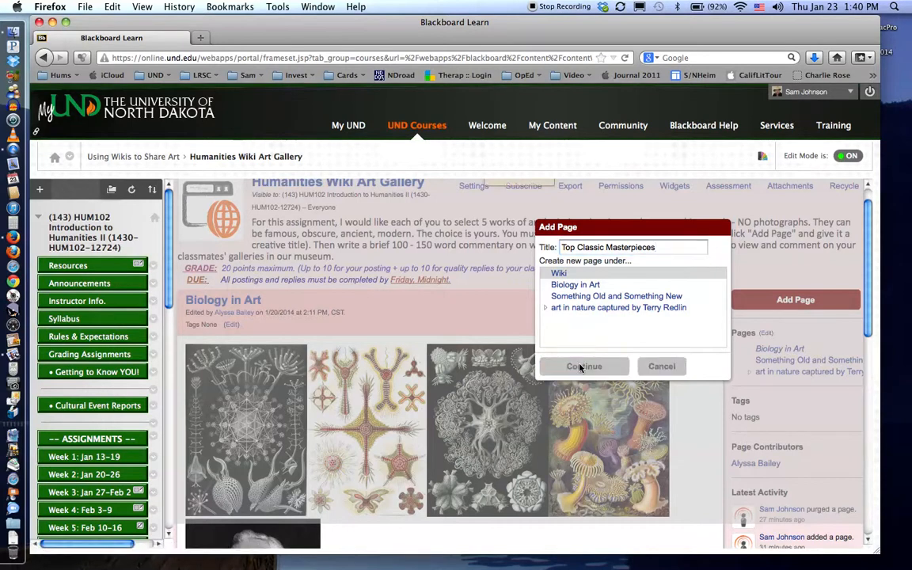
- Continue to create the page and reach its blank content editor
{"action": "left_click", "coordinate": [584, 366]}
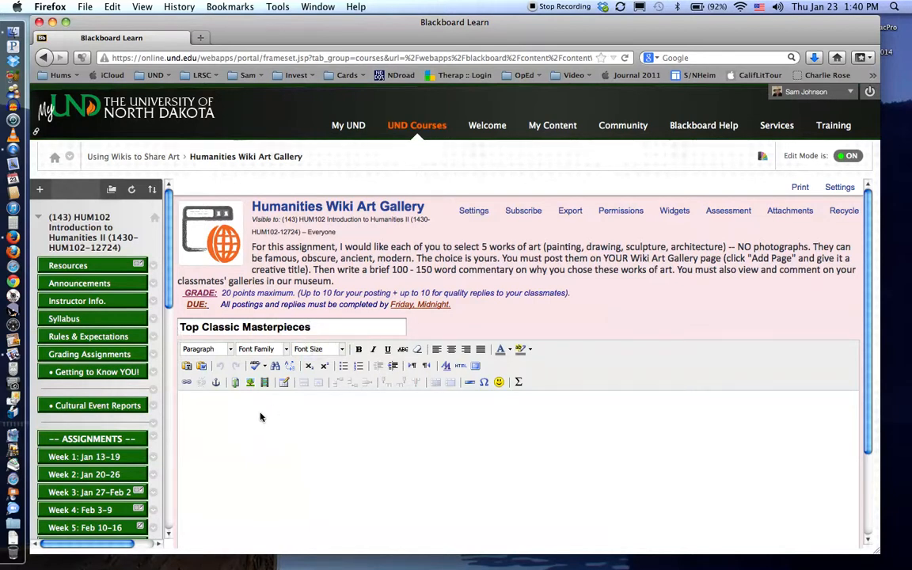
{"action": "mouse_move", "coordinate": [564, 383]}
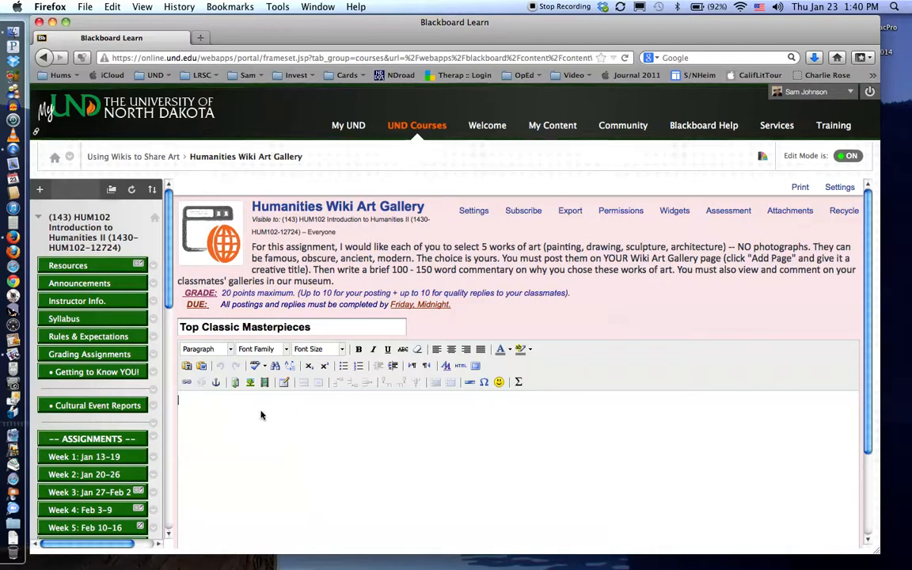
{"action": "mouse_move", "coordinate": [250, 381]}
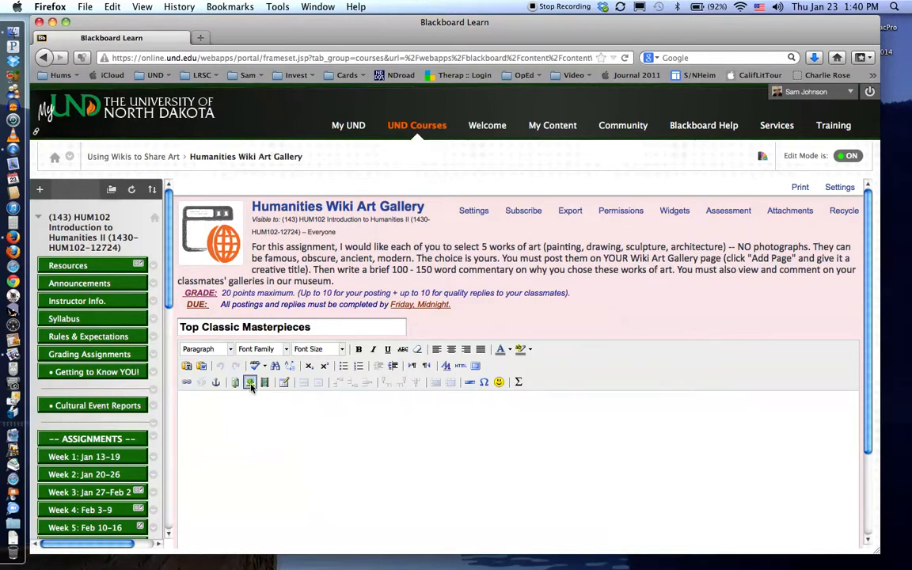
{"action": "mouse_move", "coordinate": [250, 381]}
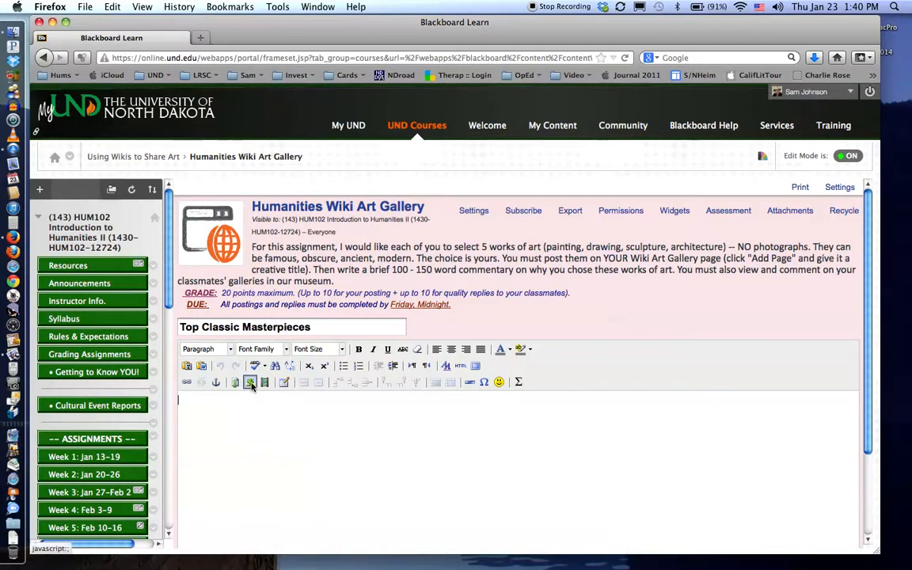
- Bring up the Insert/Edit Image dialog from the editor toolbar
{"action": "left_click", "coordinate": [250, 382]}
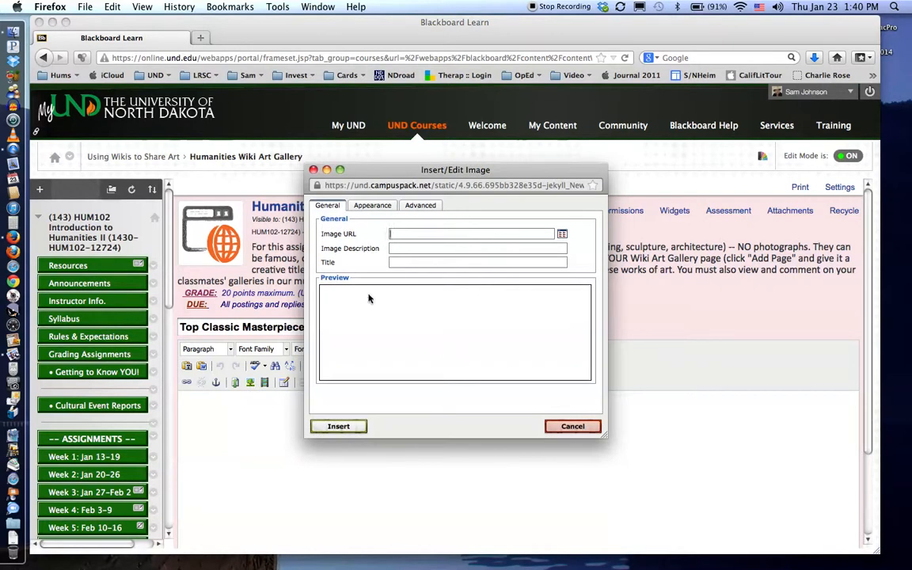
{"action": "mouse_move", "coordinate": [421, 336]}
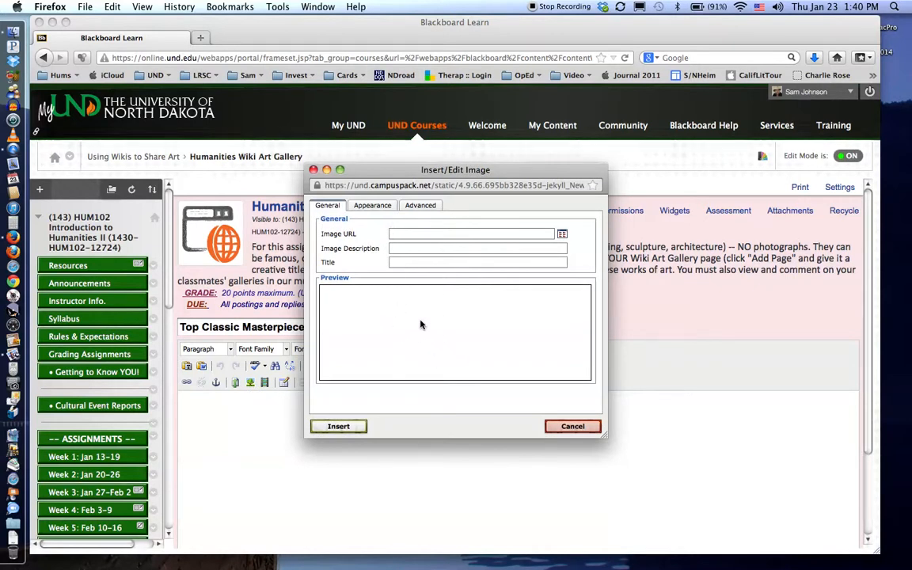
{"action": "mouse_move", "coordinate": [412, 307]}
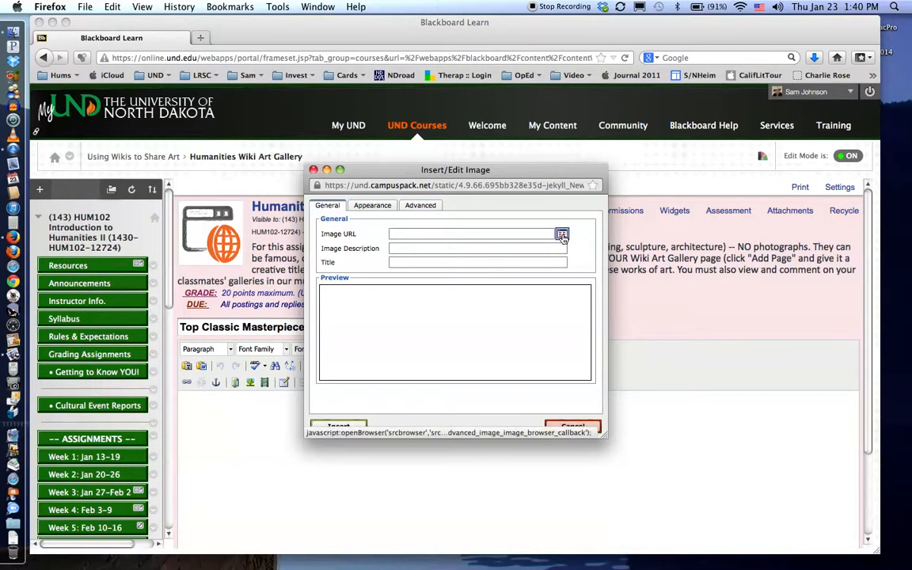
- Browse to MonaLisa.jpg and upload it so its URL and preview fill the image dialog
{"action": "left_click", "coordinate": [562, 235]}
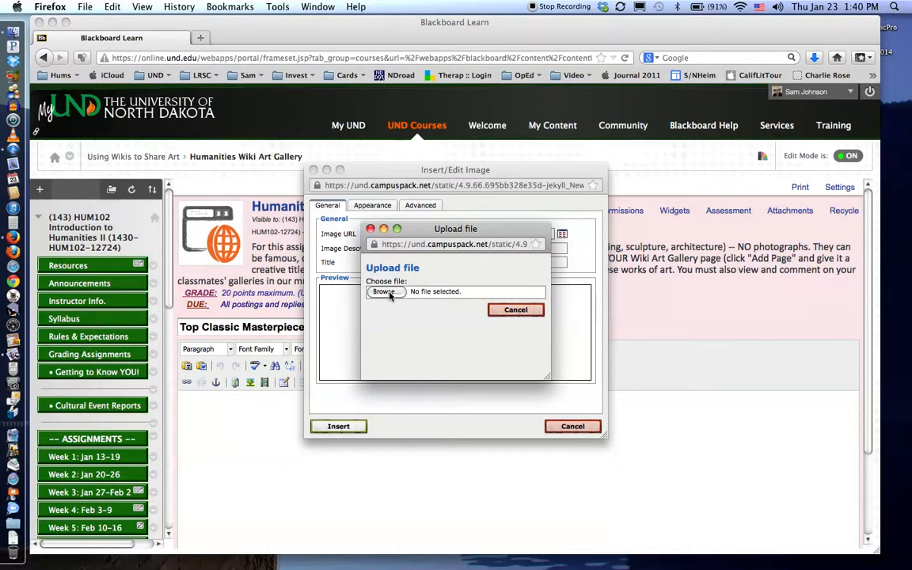
{"action": "mouse_move", "coordinate": [418, 323]}
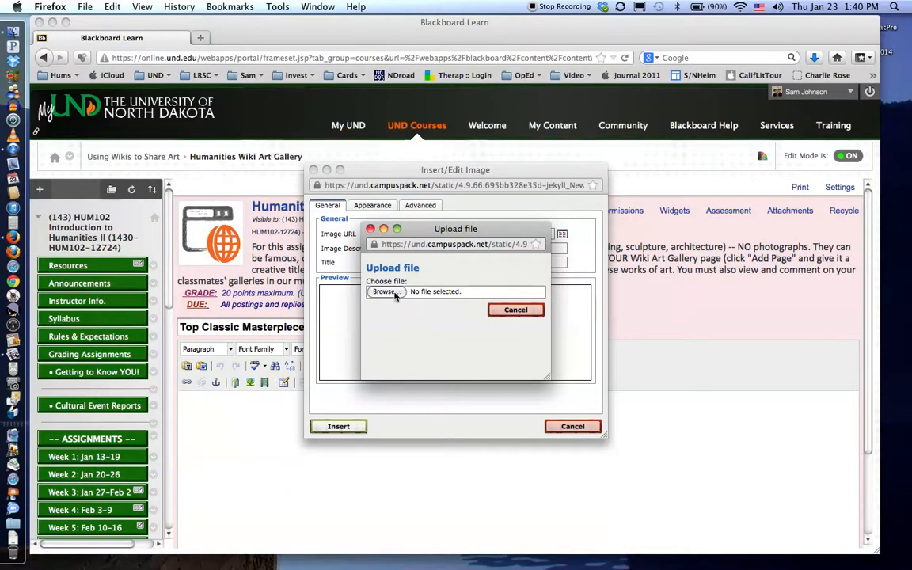
{"action": "left_click", "coordinate": [386, 292]}
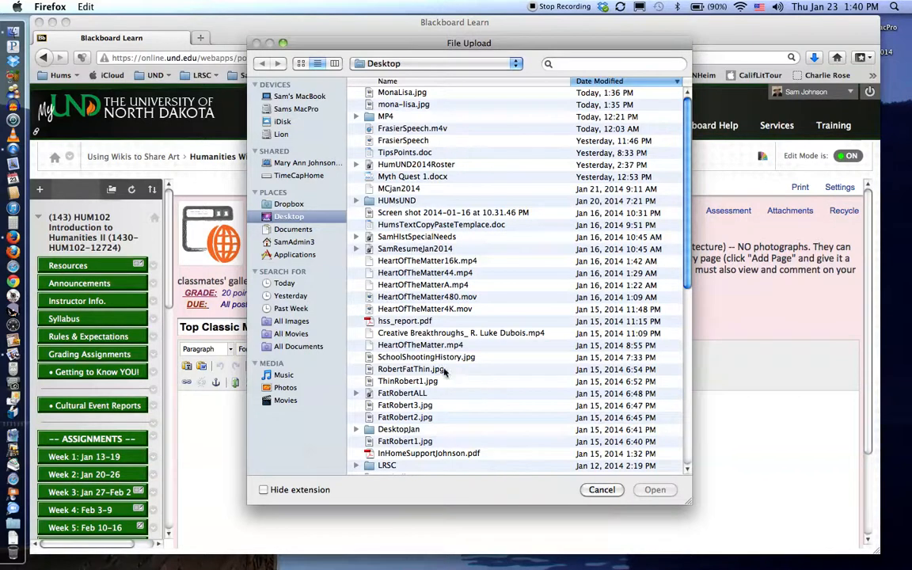
{"action": "mouse_move", "coordinate": [456, 377]}
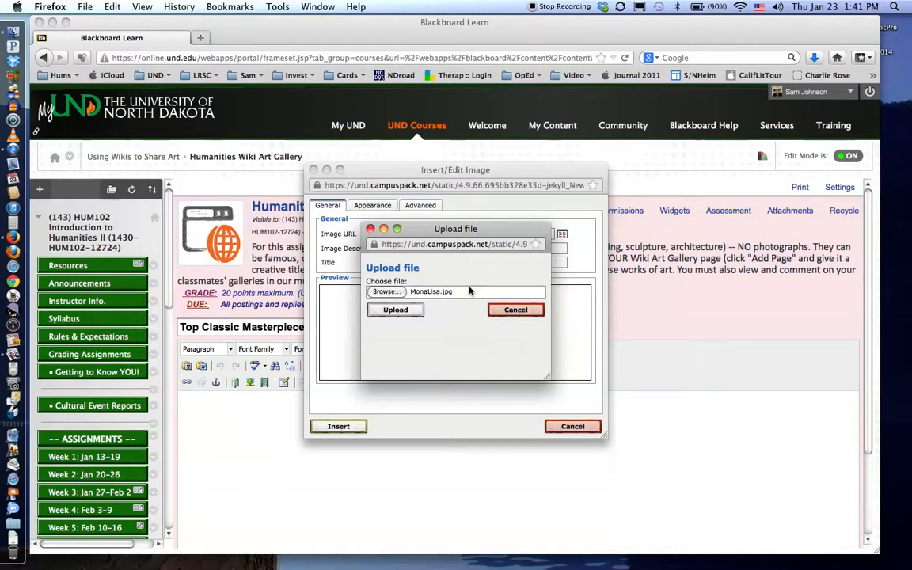
{"action": "mouse_move", "coordinate": [468, 293]}
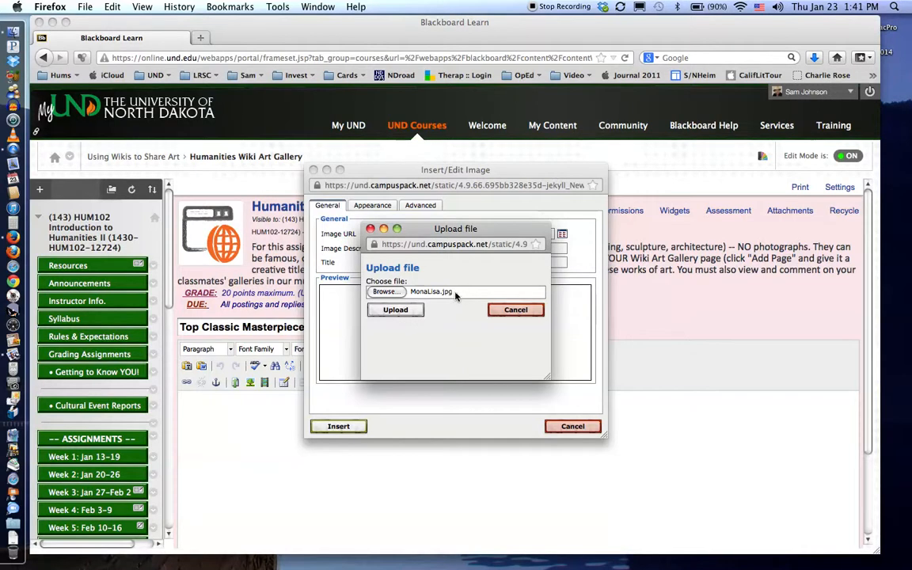
{"action": "left_click", "coordinate": [396, 308]}
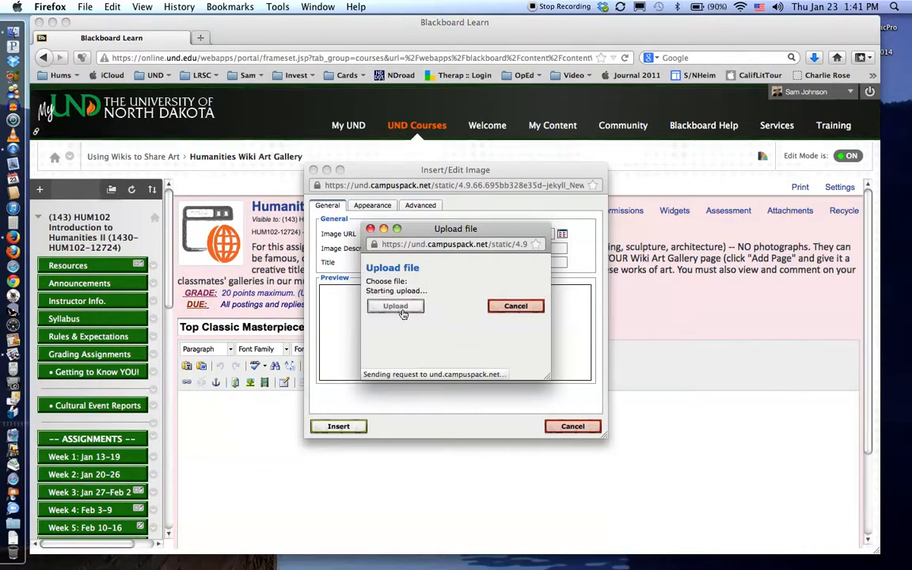
{"action": "left_click", "coordinate": [396, 306]}
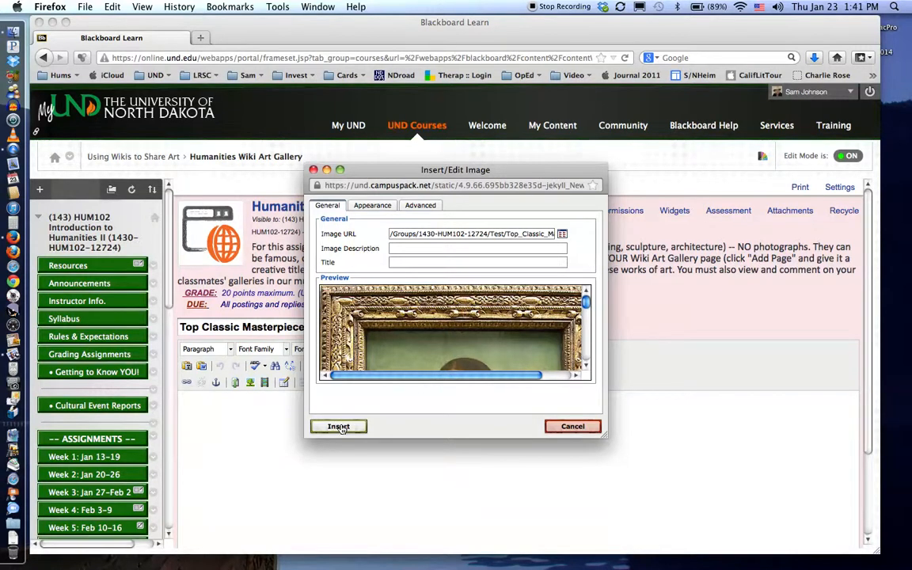
- Insert the uploaded Mona Lisa image into the page body
{"action": "left_click", "coordinate": [339, 426]}
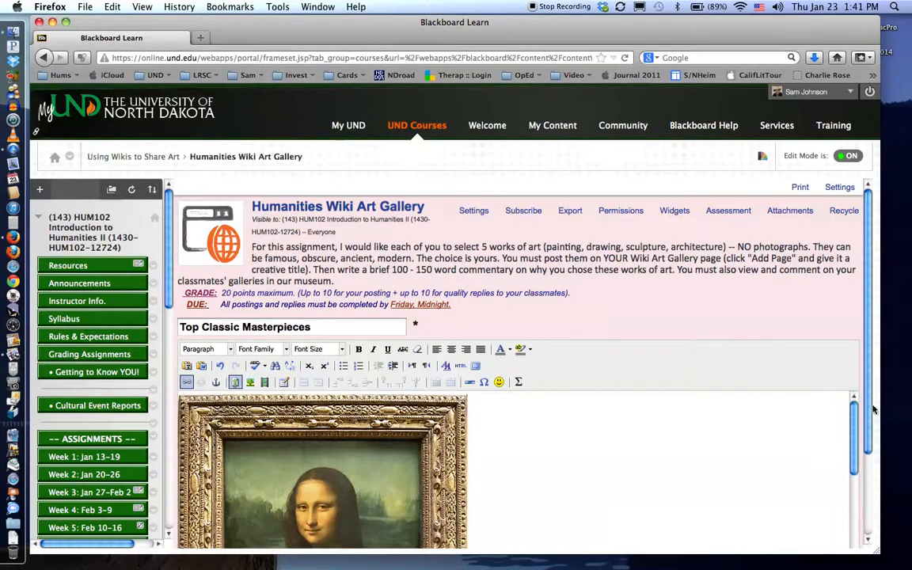
{"action": "scroll", "scroll_direction": "down", "scroll_amount": 3}
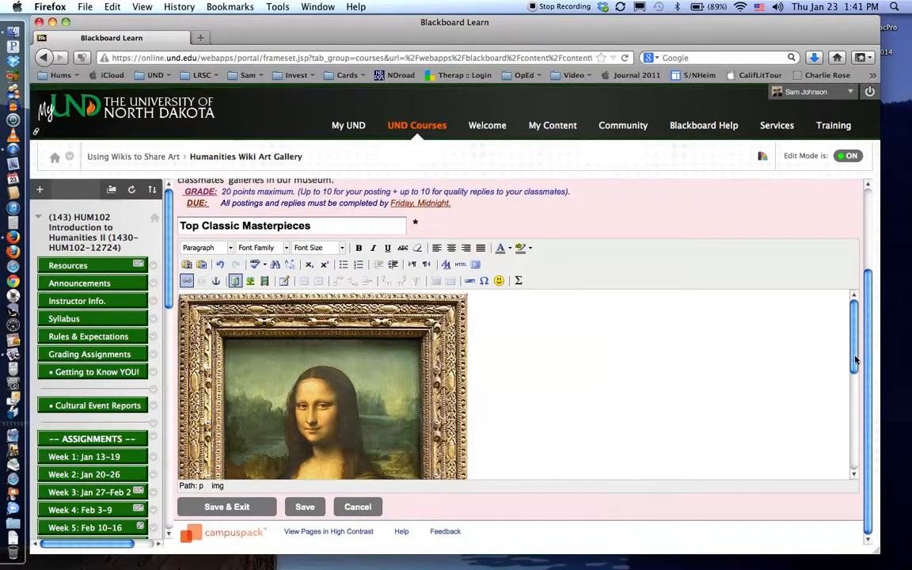
{"action": "scroll", "scroll_direction": "down", "scroll_amount": 3}
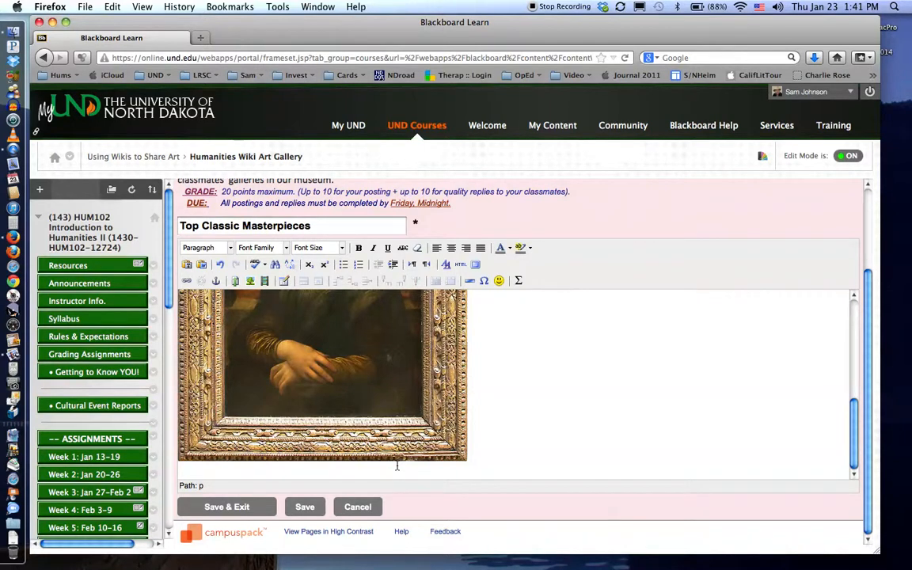
- Write the caption 'This photograph image is of the Mona Lisa' below the image
{"action": "type", "text": "This p"}
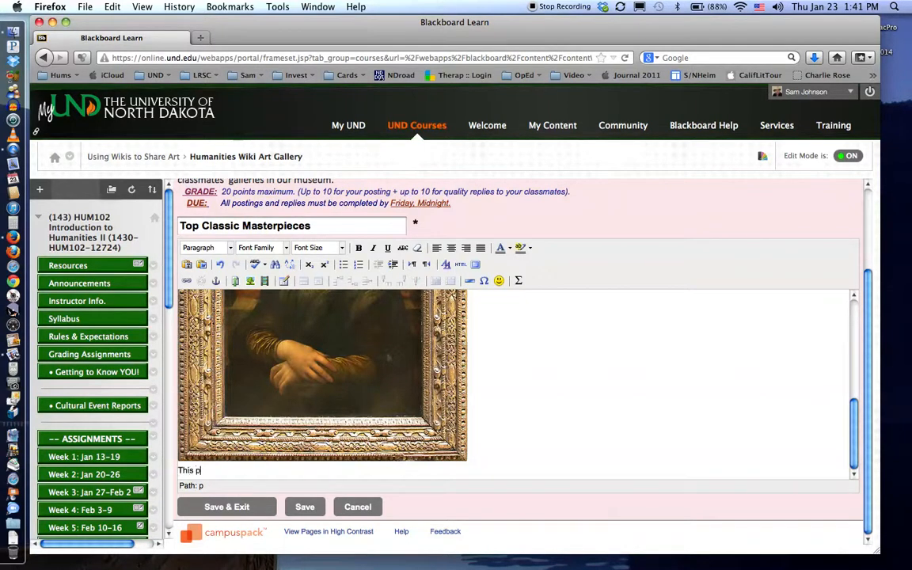
{"action": "type", "text": "hotograph"}
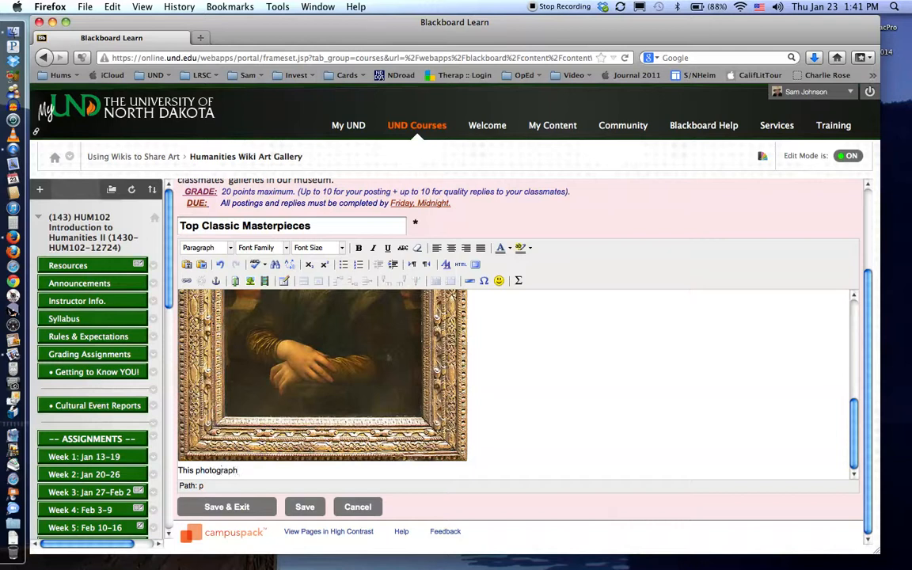
{"action": "type", "text": "image is of"}
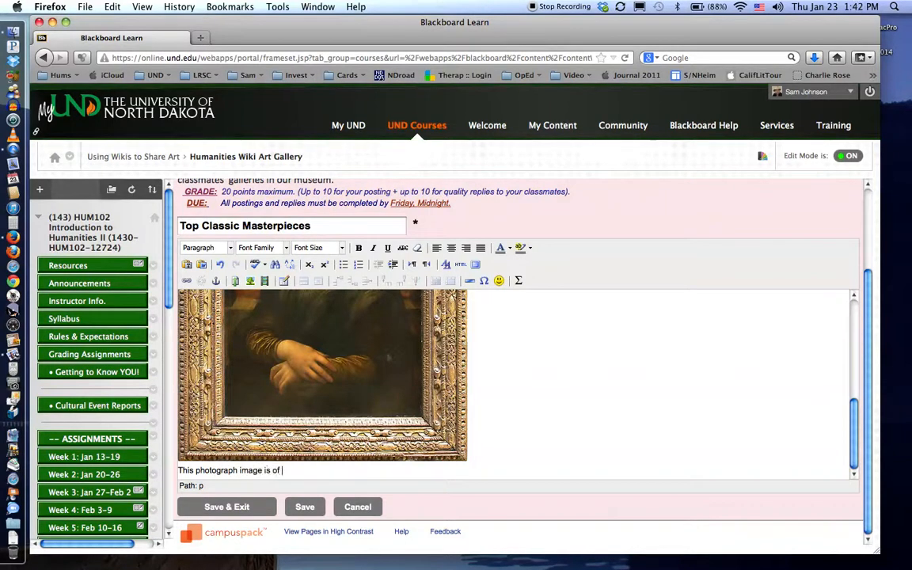
{"action": "type", "text": "the Mona Lisa"}
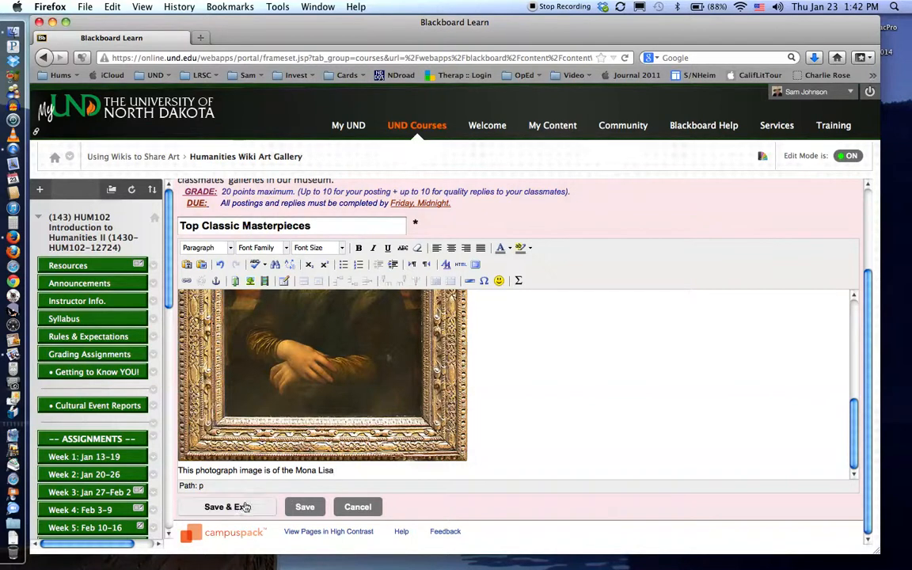
- Save & Exit so the page is published in the gallery with its image
{"action": "left_click", "coordinate": [226, 507]}
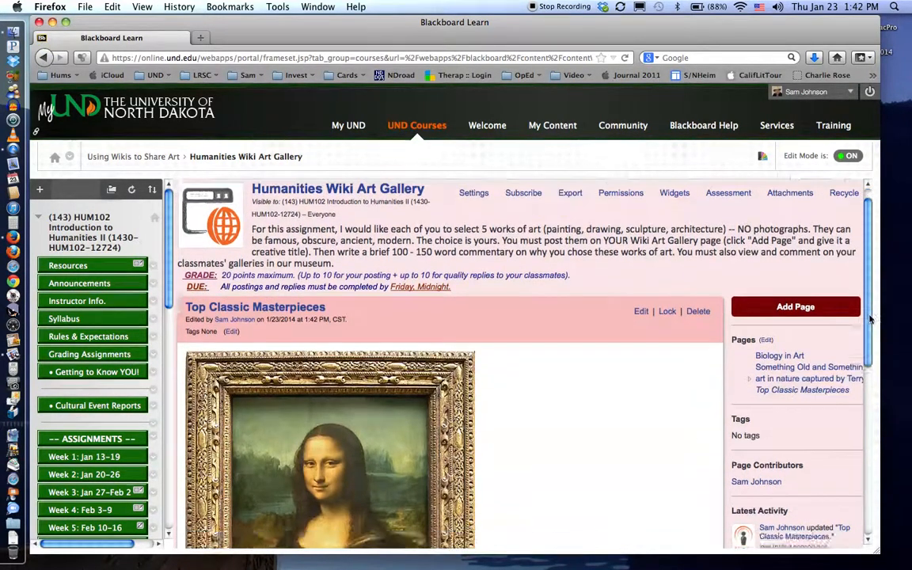
{"action": "scroll", "scroll_direction": "down", "scroll_amount": 3}
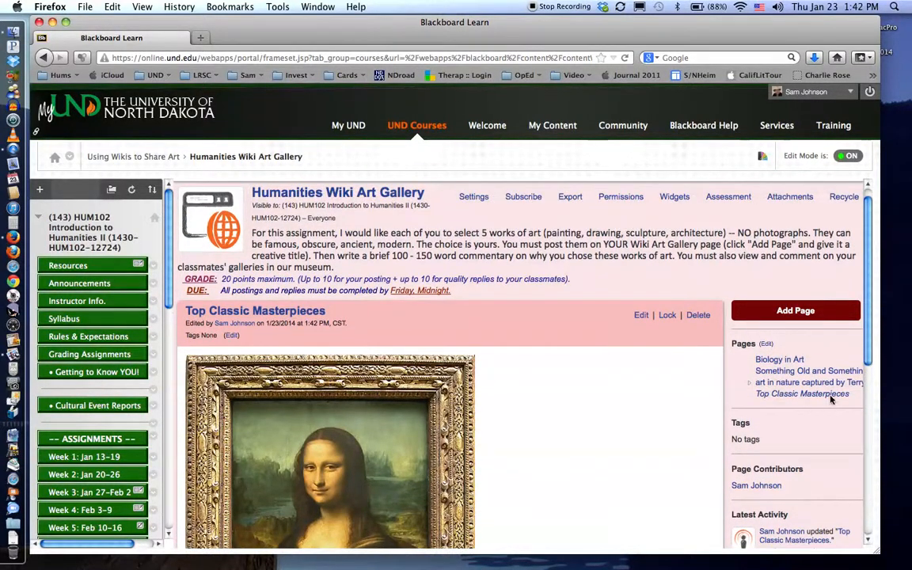
{"action": "mouse_move", "coordinate": [804, 342]}
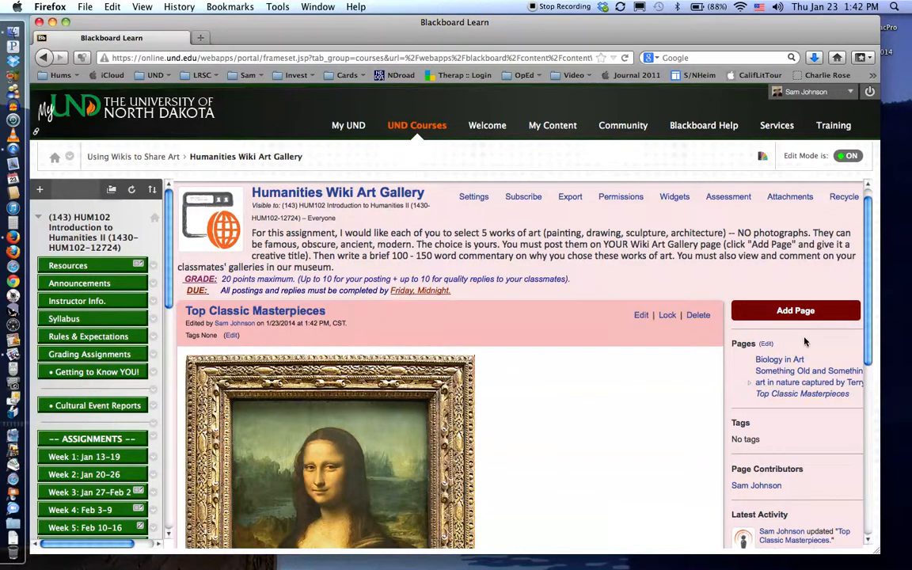